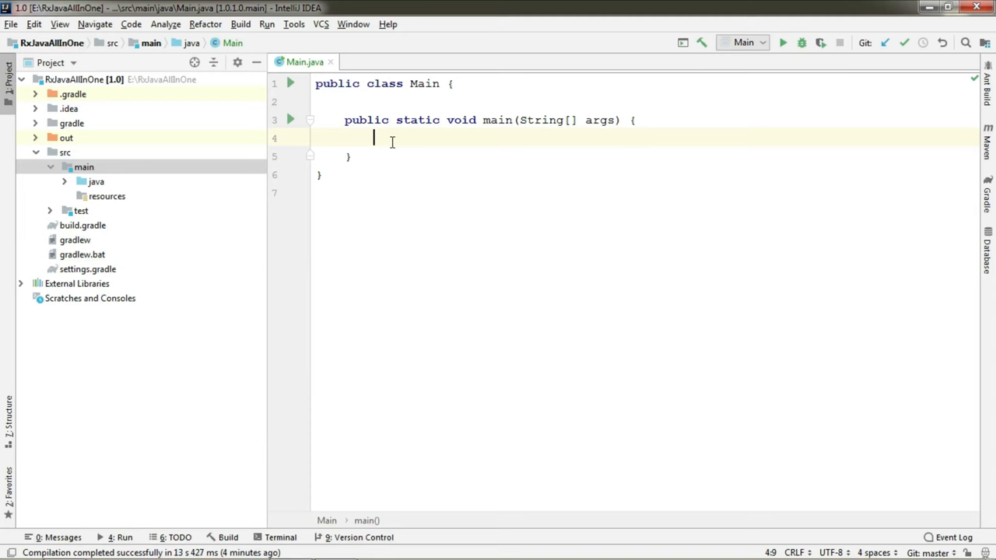
# Step: Declare Thread thread = new Thread(new Runnable() {…}) in main() with an empty overridden run()
pyautogui.write('Thread')
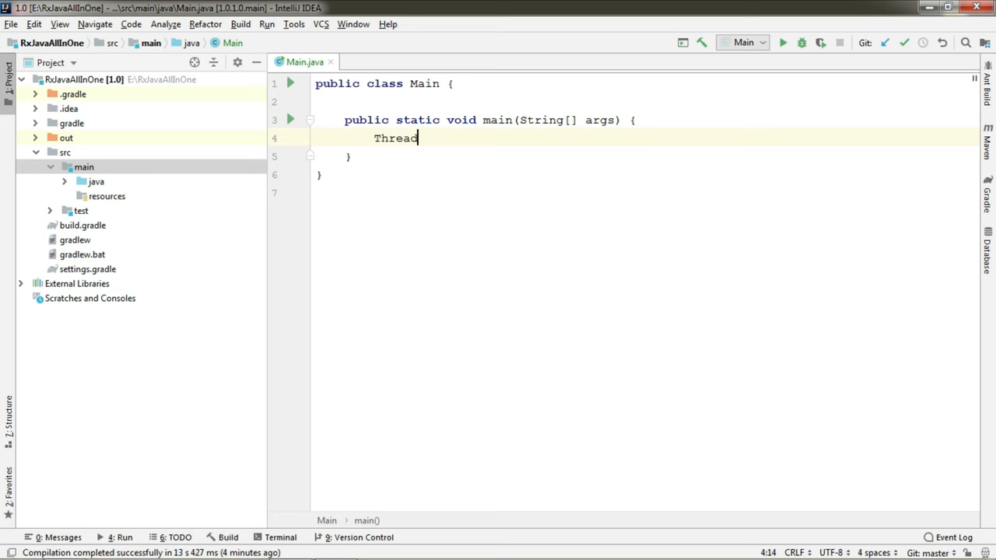
pyautogui.write('thread')
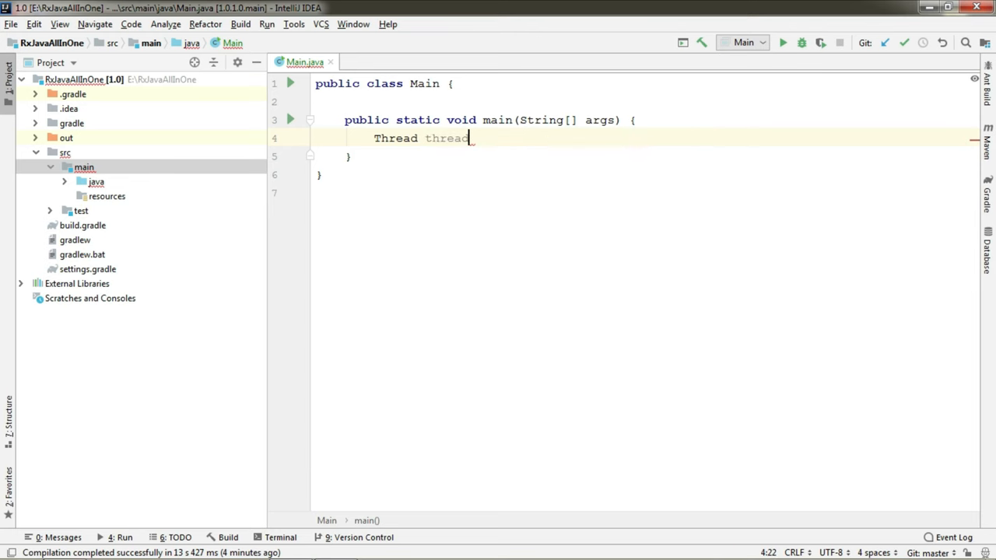
pyautogui.write('= new Thr')
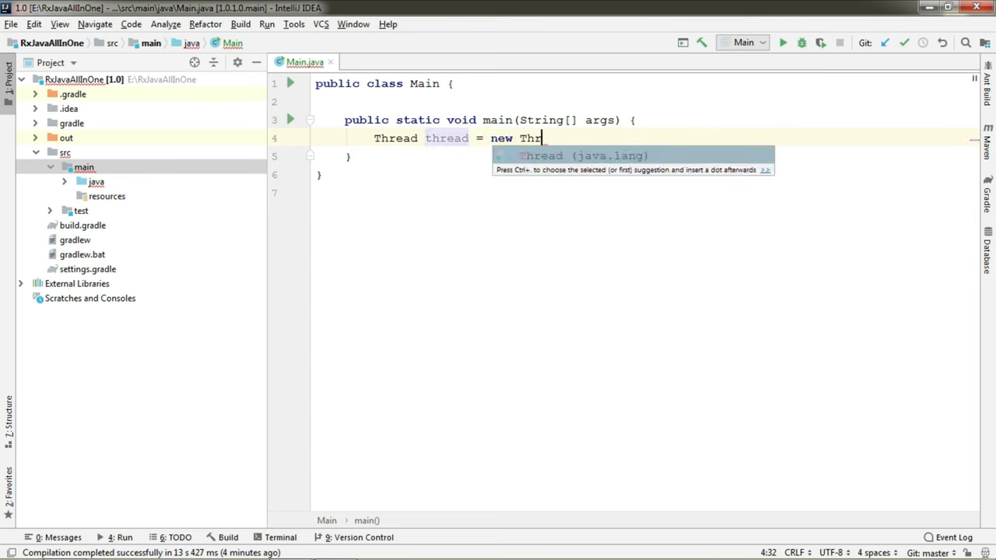
pyautogui.press('Enter')
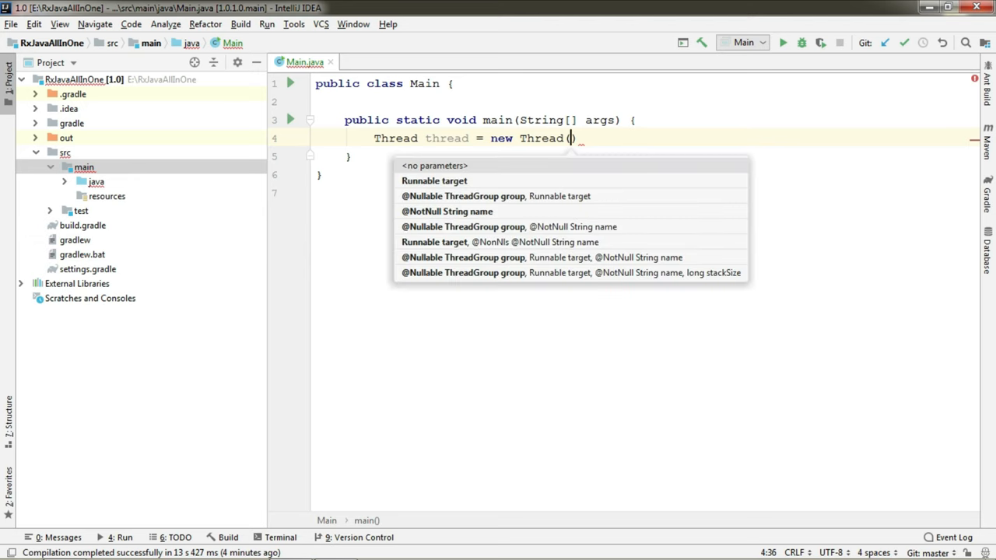
pyautogui.write('new')
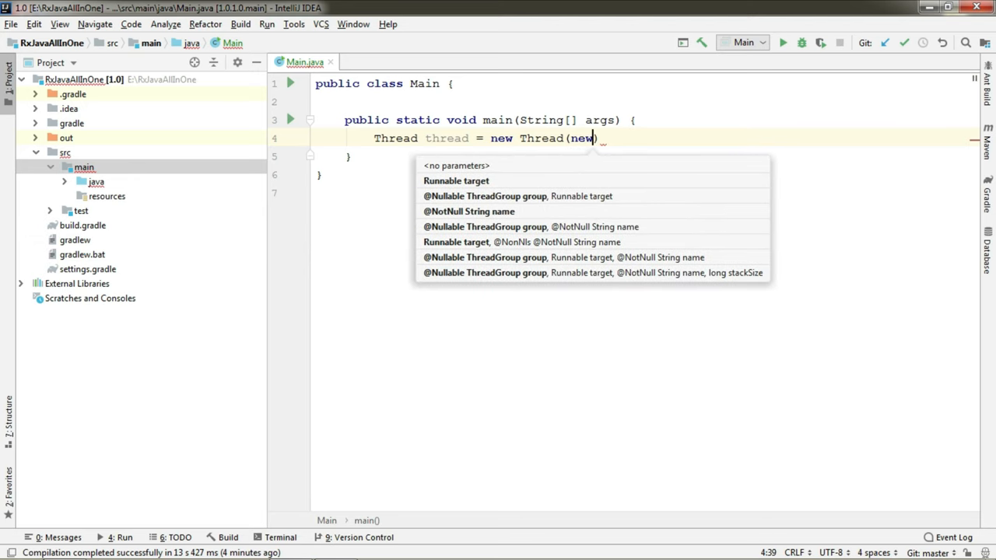
pyautogui.write('Runnable(')
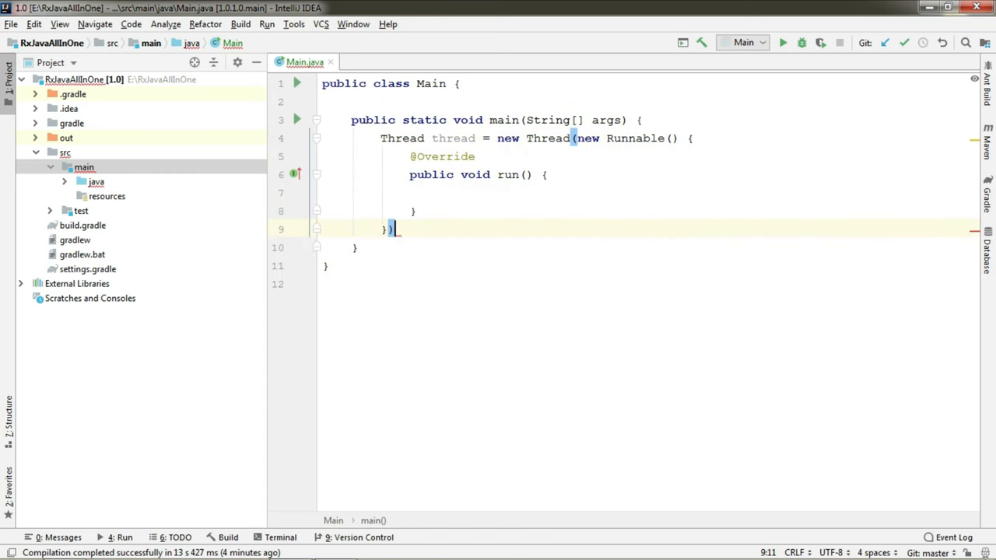
# Step: Terminate the Thread declaration with ';' and navigate to the Runnable interface source
pyautogui.write(';')
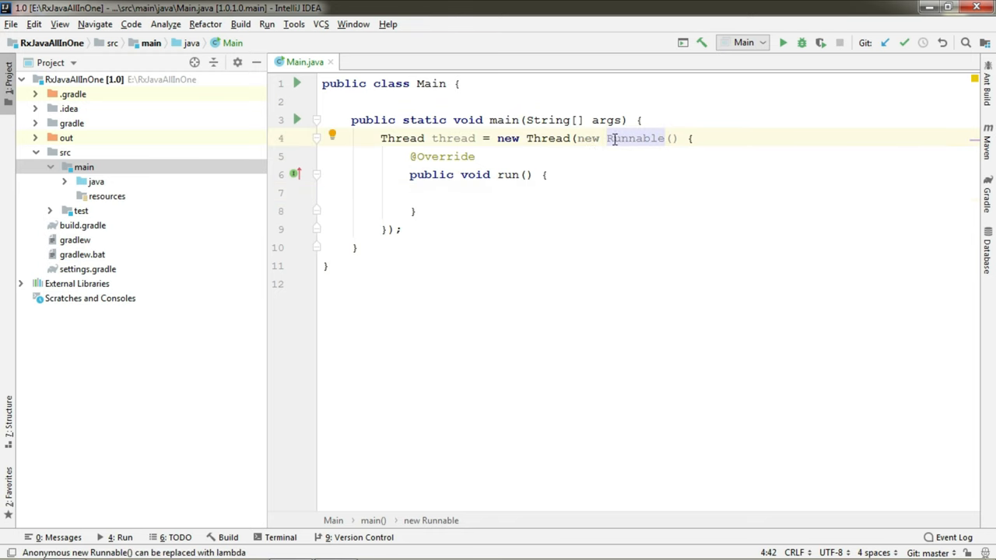
pyautogui.doubleClick(635, 137)
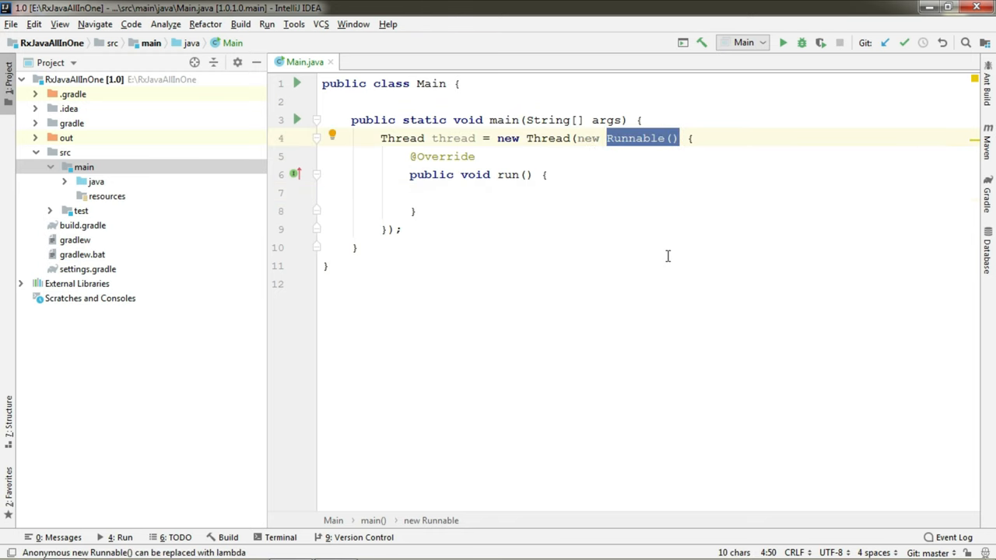
pyautogui.click(414, 212)
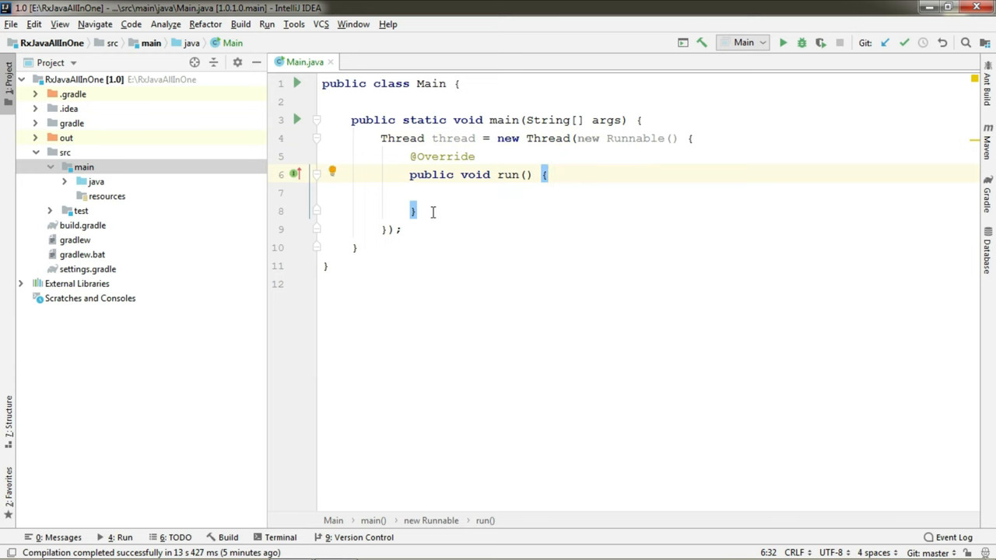
pyautogui.moveTo(638, 138)
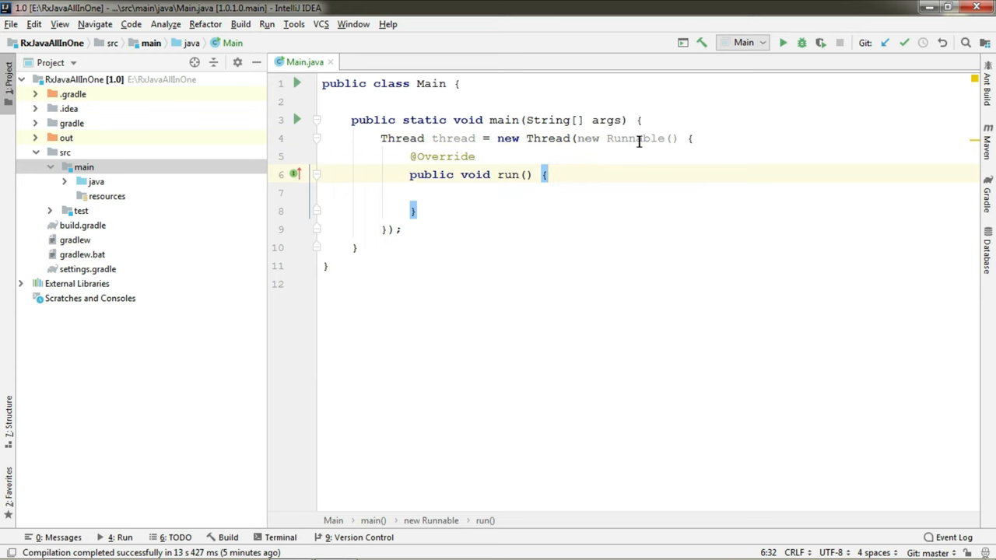
pyautogui.click(630, 139)
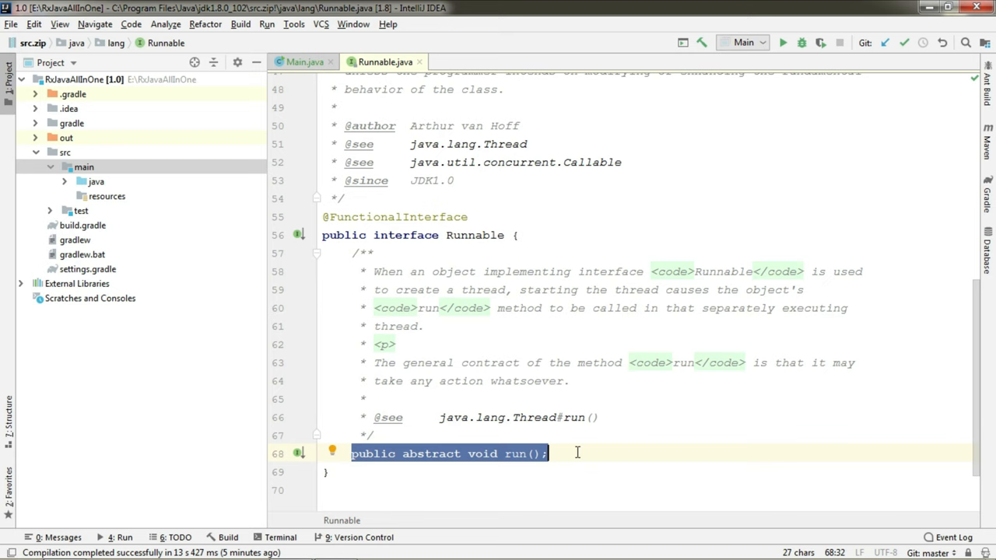
pyautogui.moveTo(526, 380)
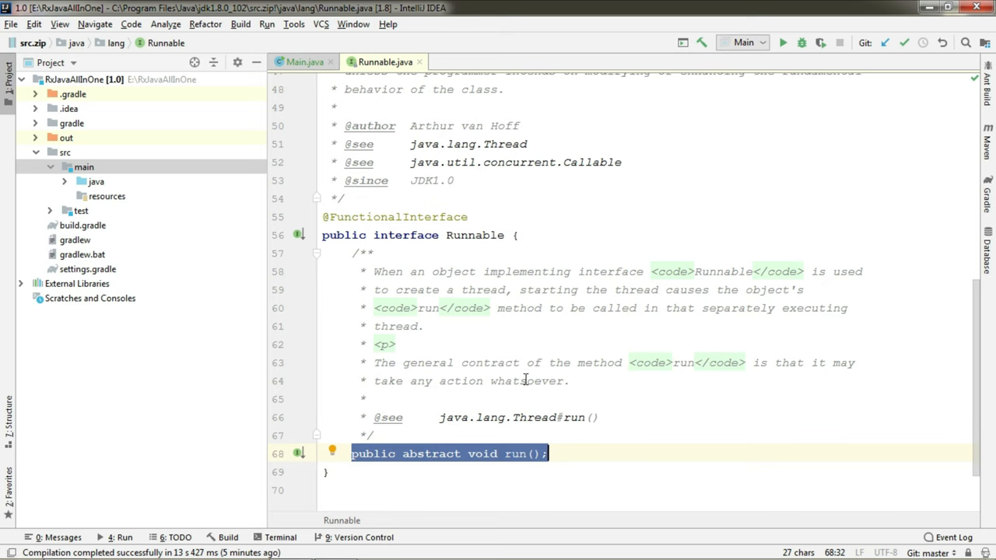
pyautogui.click(395, 235)
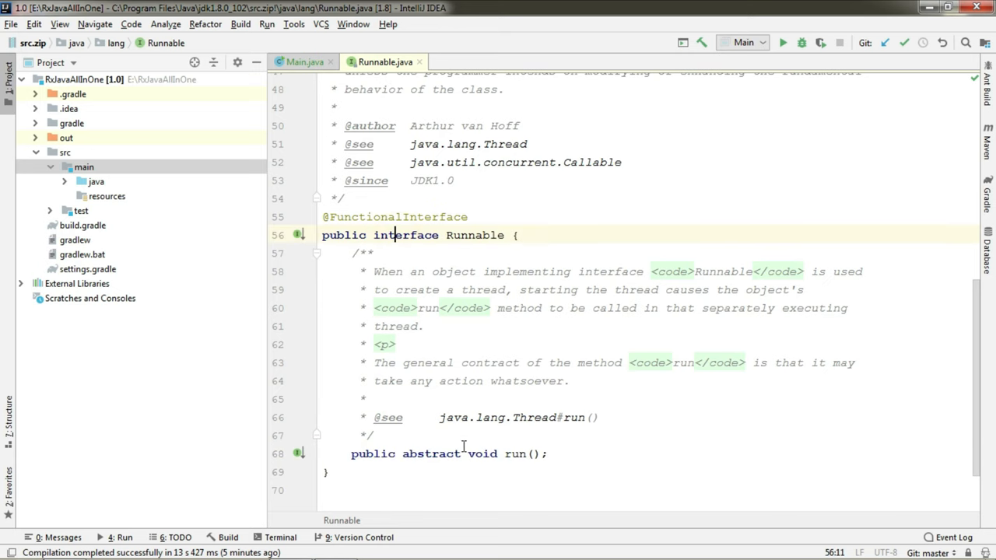
pyautogui.doubleClick(404, 235)
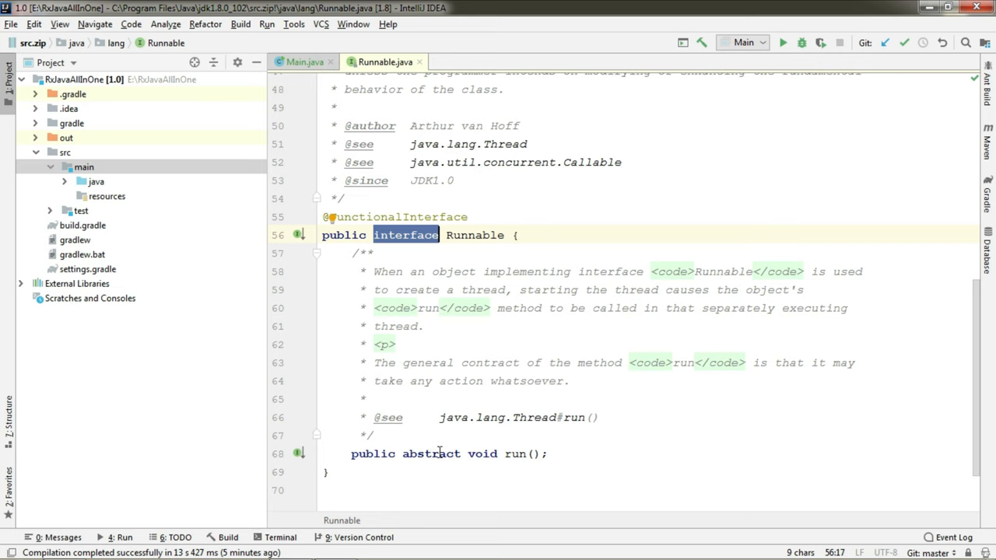
pyautogui.click(548, 454)
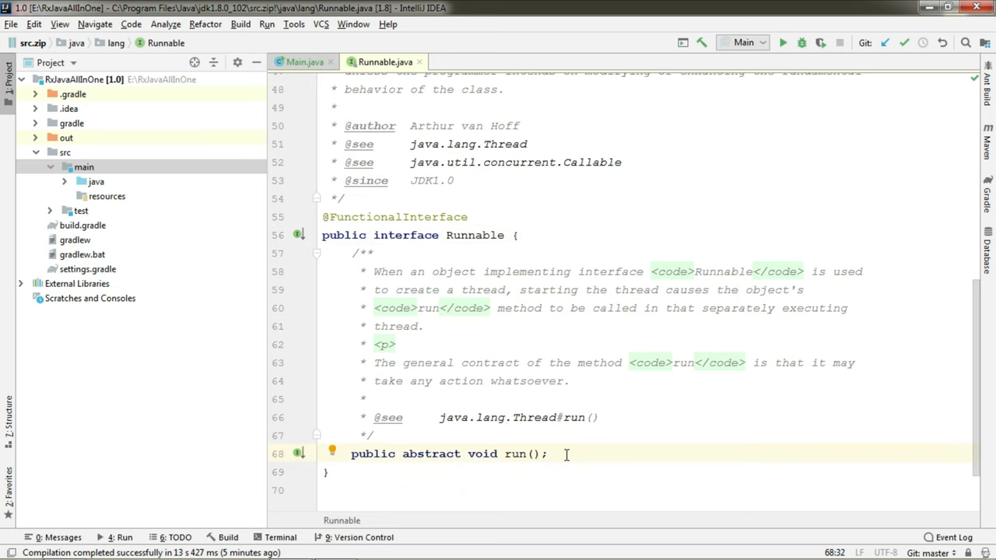
pyautogui.moveTo(308, 68)
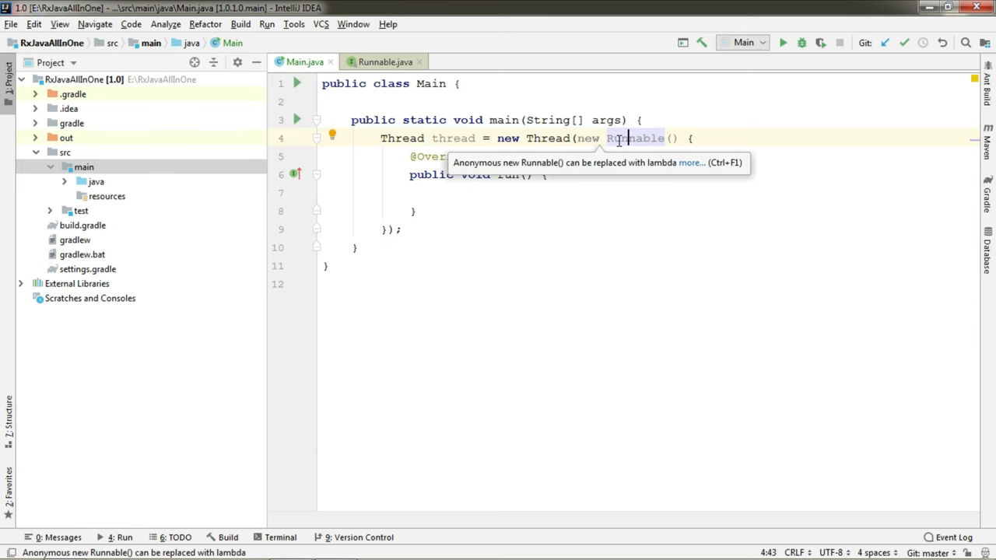
pyautogui.moveTo(691, 168)
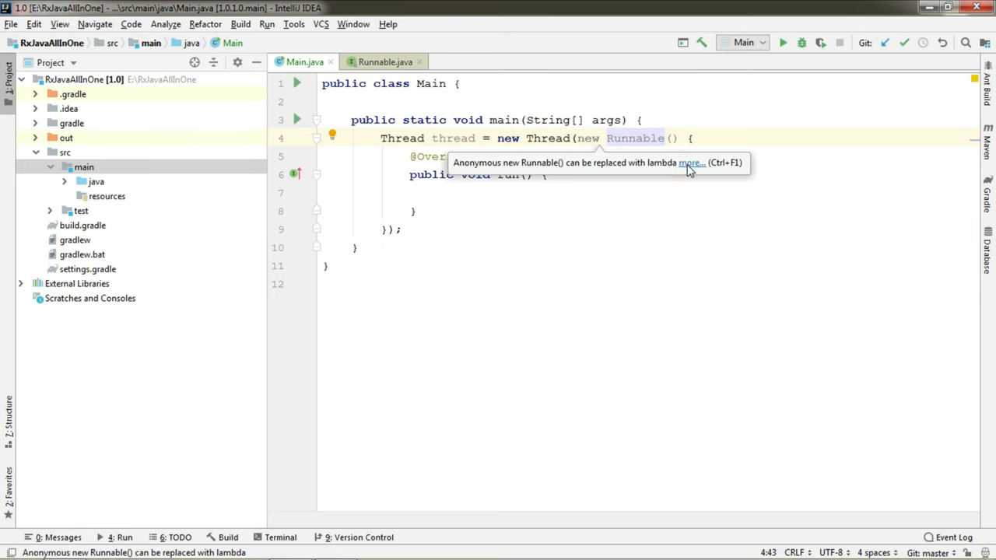
# Step: Expand the inspection saying the anonymous Runnable can be replaced with a lambda
pyautogui.click(691, 163)
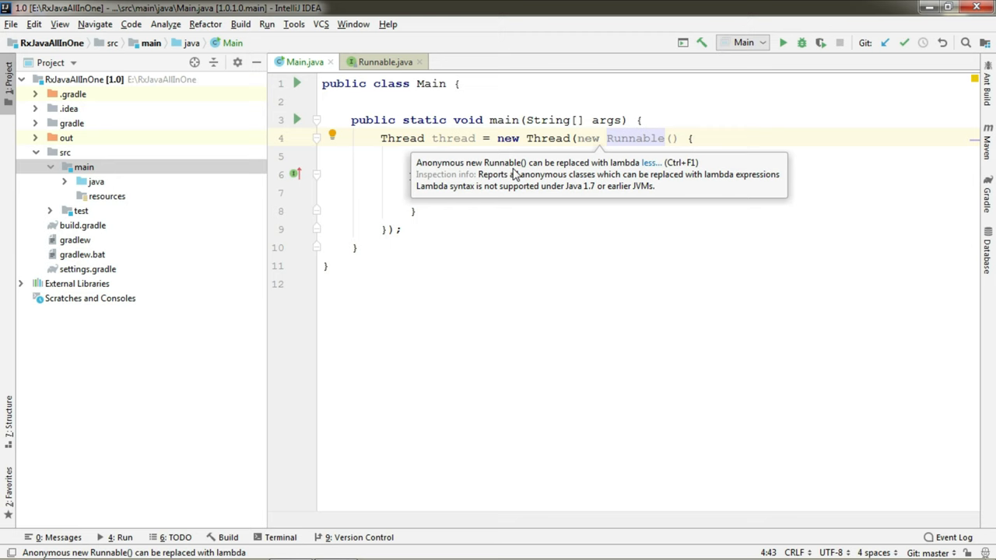
pyautogui.moveTo(625, 175)
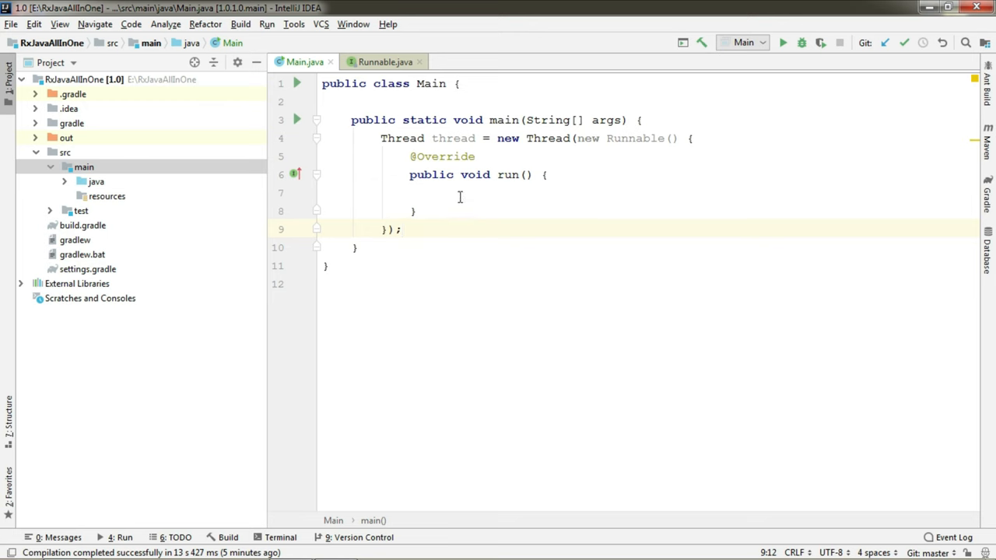
pyautogui.moveTo(580, 138)
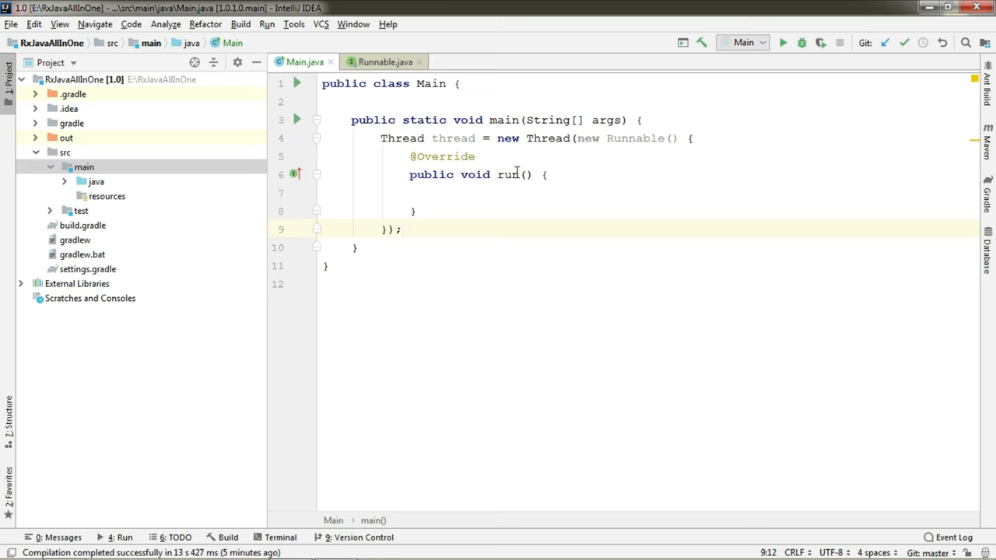
pyautogui.moveTo(538, 193)
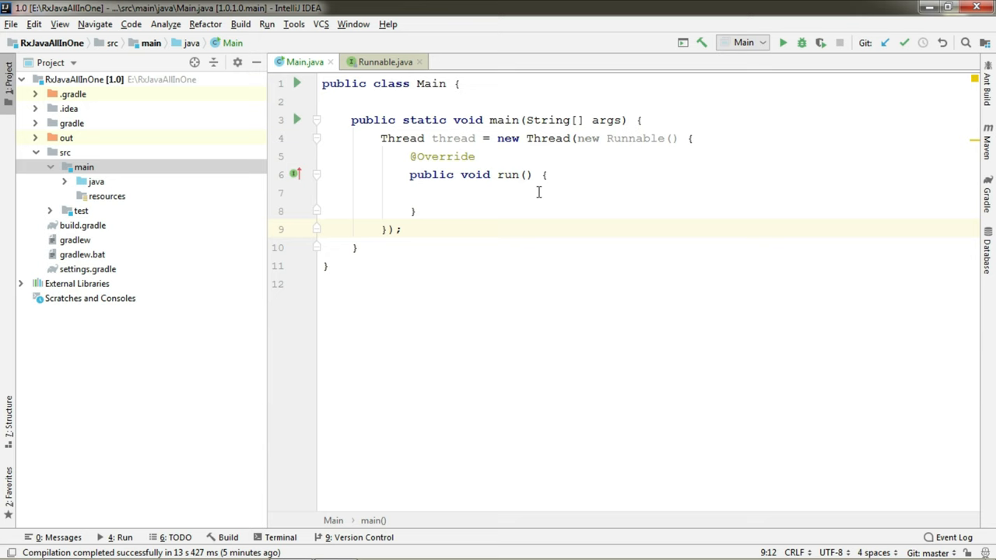
# Step: Select from 'new Runnable() {' through 'public void run' for removal
pyautogui.doubleClick(509, 175)
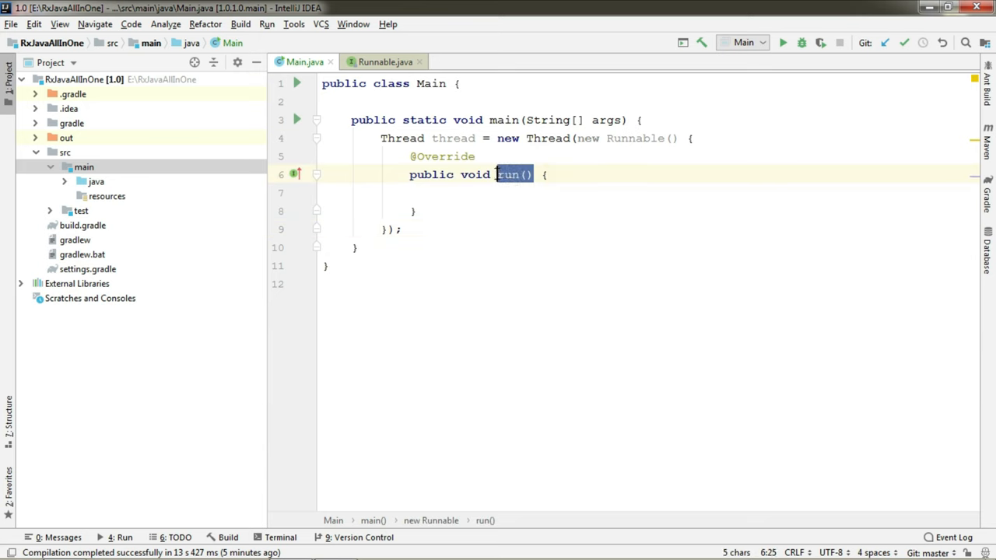
pyautogui.click(497, 174)
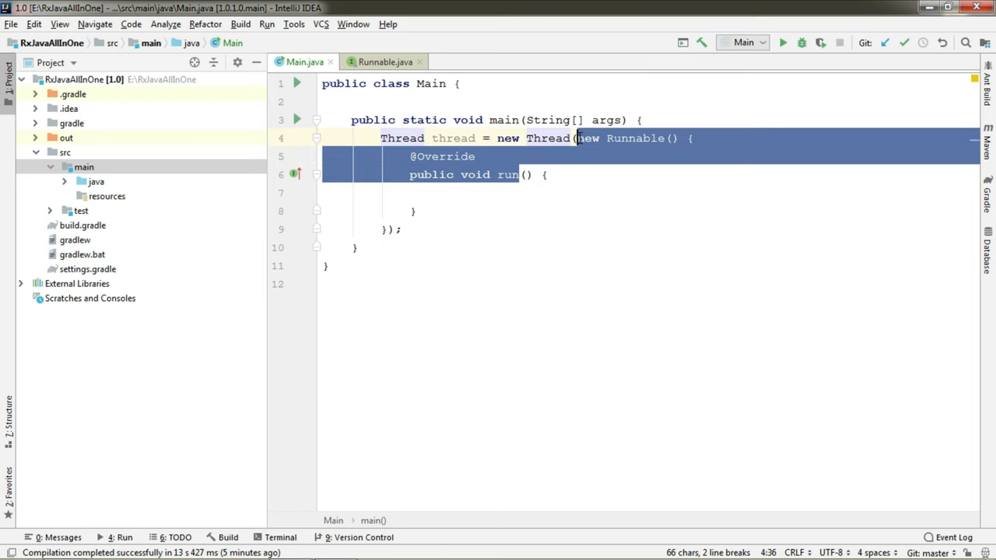
# Step: Replace the anonymous Runnable with an empty () -> lambda and begin a public static declaration below main
pyautogui.press('Delete')
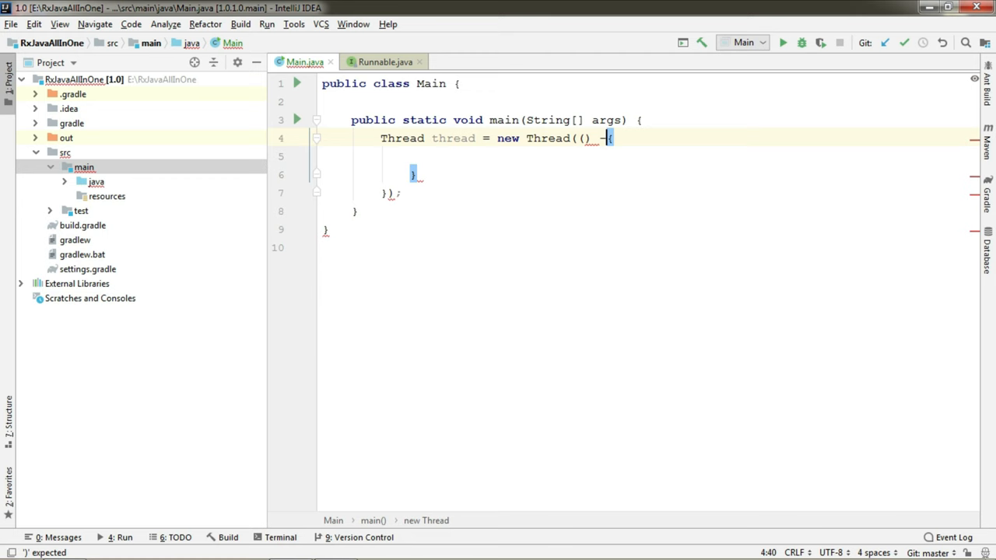
pyautogui.write('->')
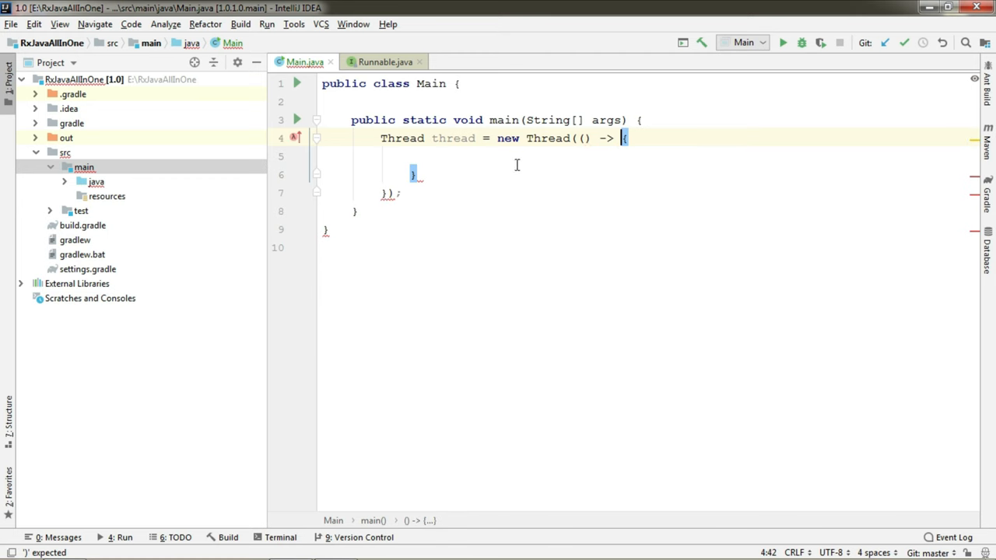
pyautogui.click(392, 193)
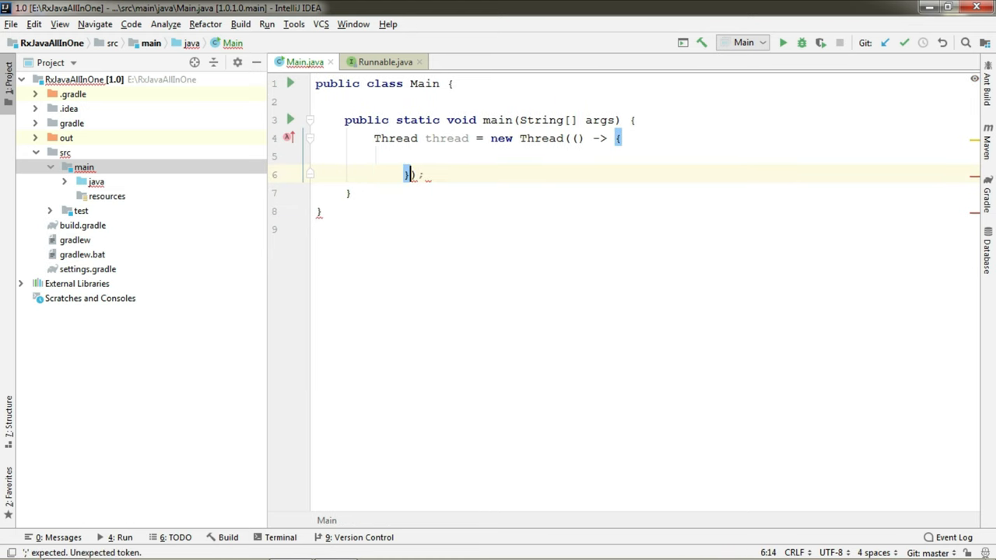
pyautogui.write('public static')
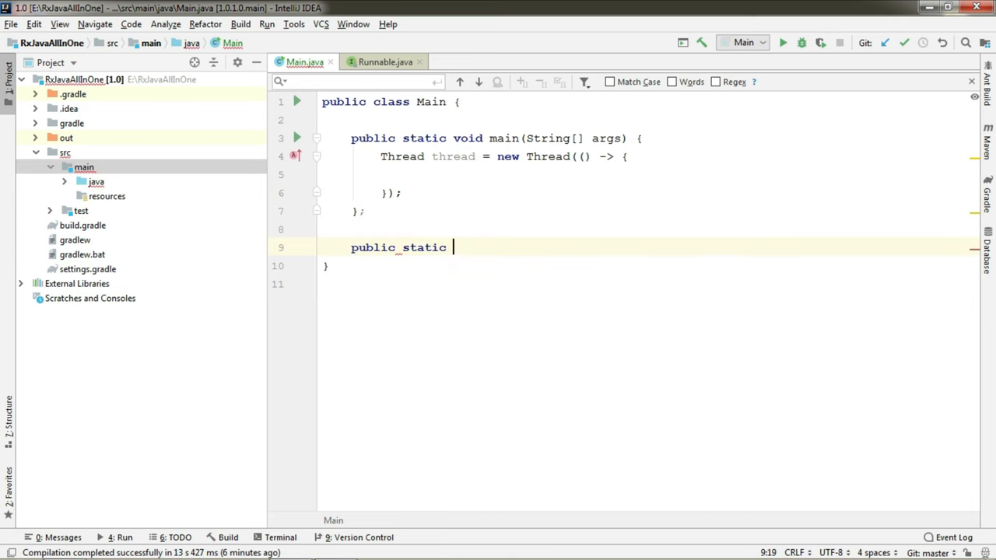
# Step: Complete an empty public static void runIt() method and start a runIt call in the lambda body
pyautogui.write('void run')
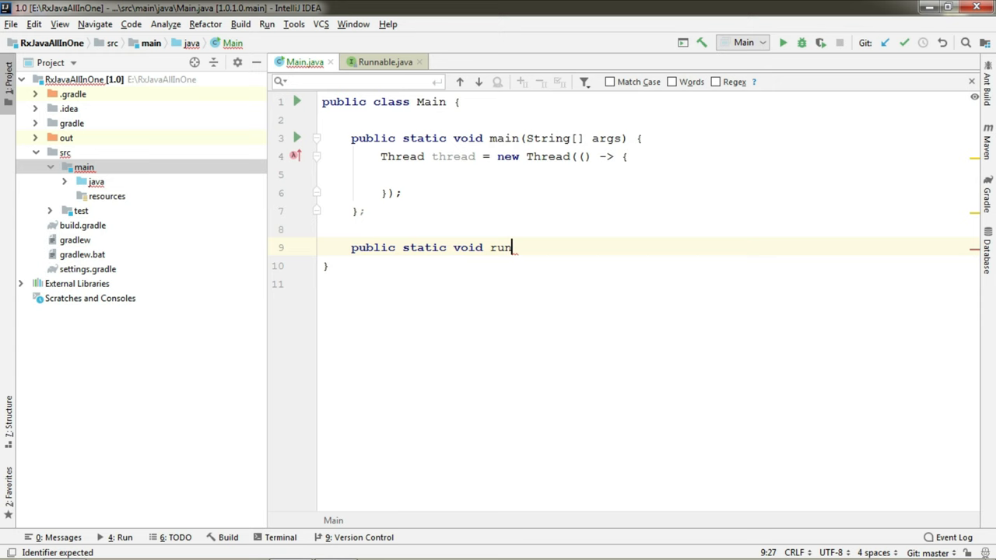
pyautogui.write('n')
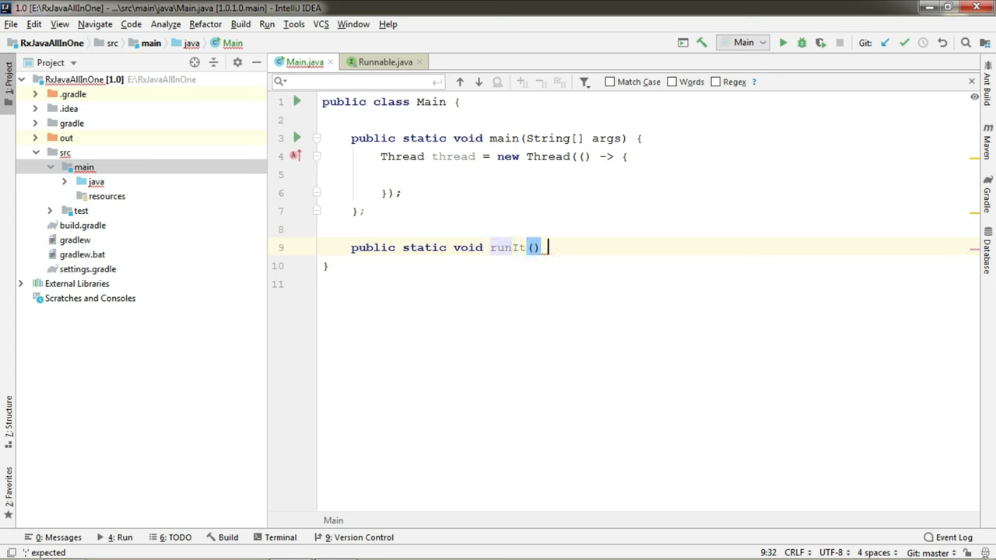
pyautogui.write('{')
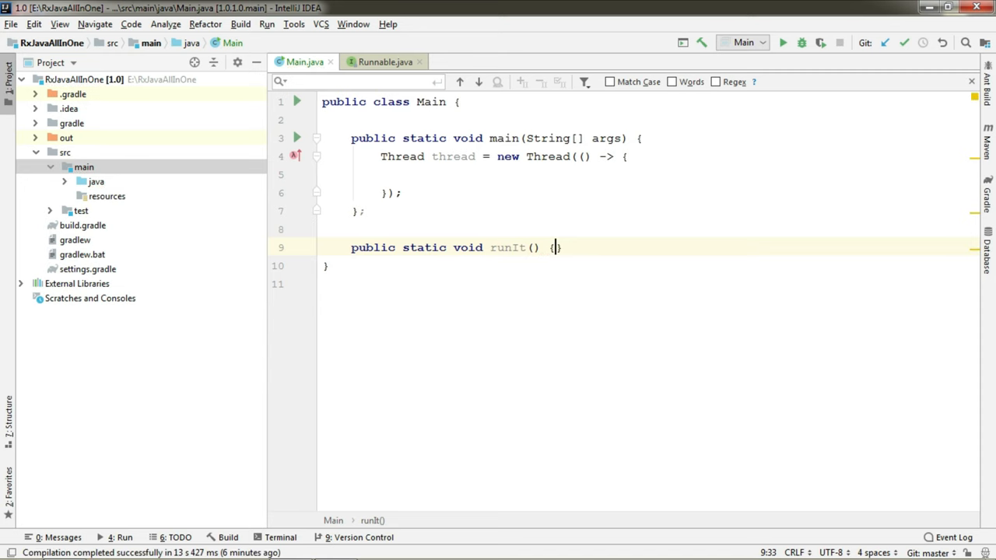
pyautogui.write('runI')
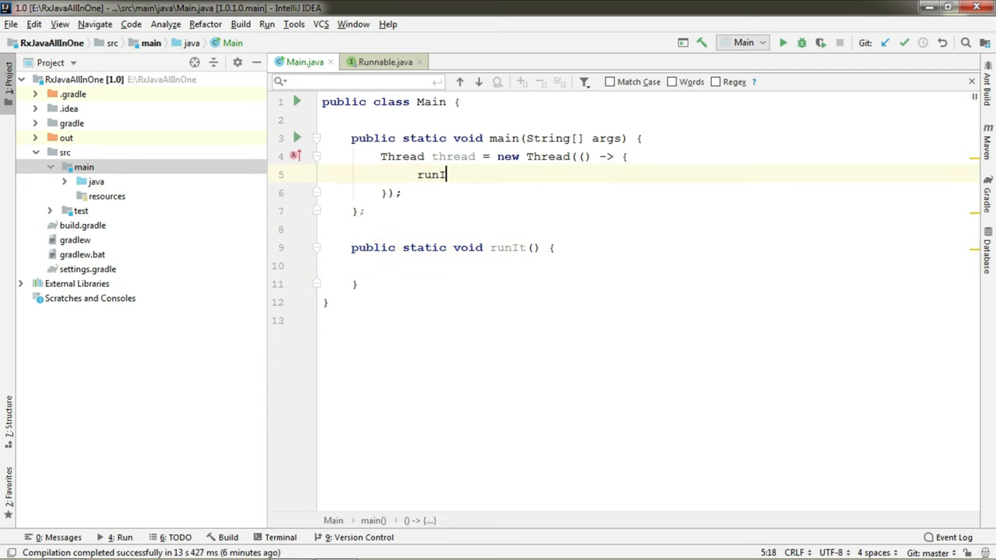
# Step: Finish the runIt(); call in the lambda and compare its empty parameters with runIt's signature
pyautogui.write('t();')
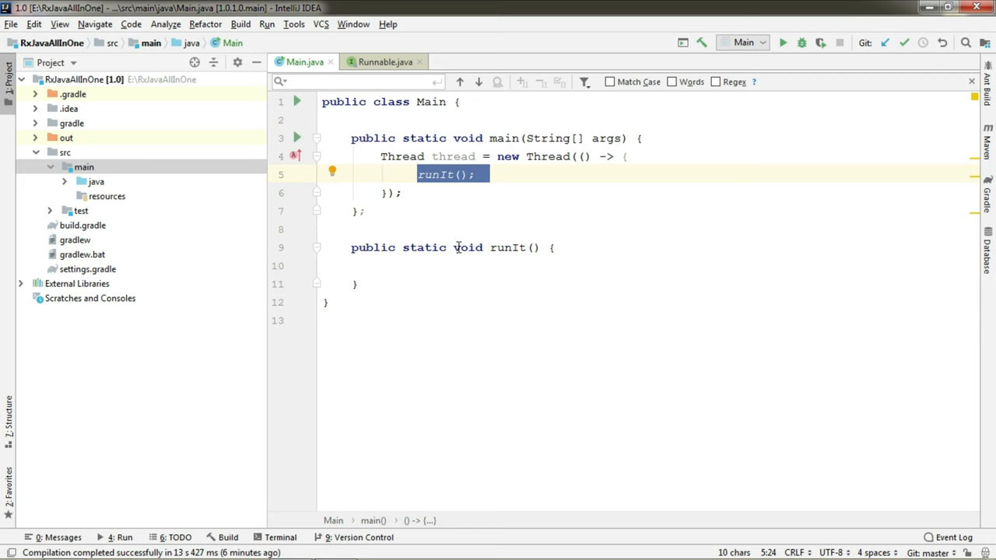
pyautogui.click(507, 247)
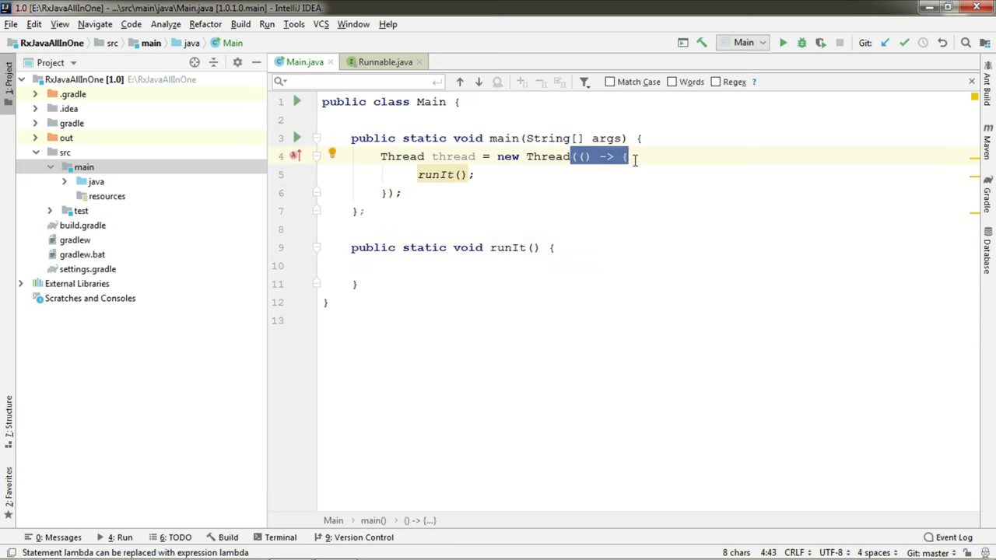
pyautogui.moveTo(417, 175)
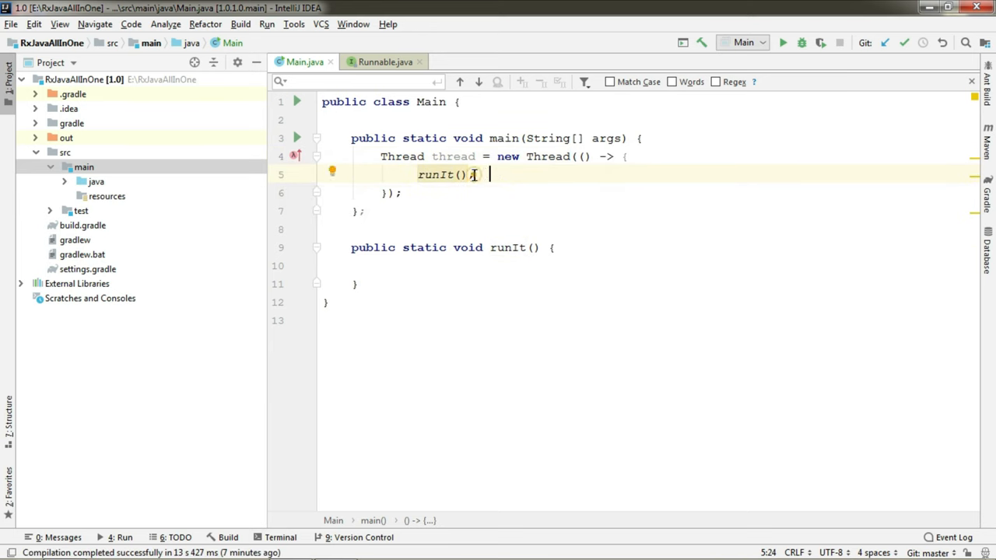
pyautogui.click(349, 247)
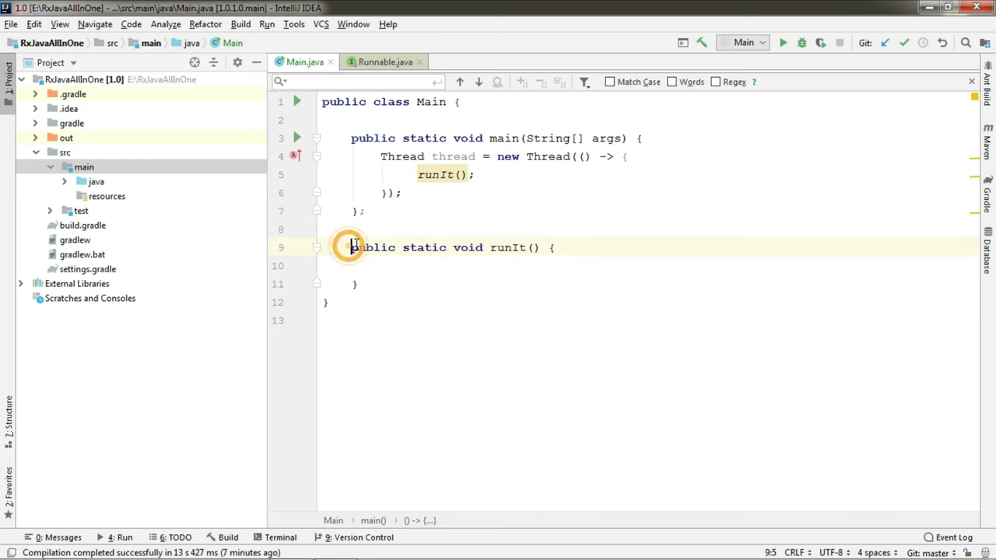
pyautogui.moveTo(350, 247); pyautogui.dragTo(557, 247)
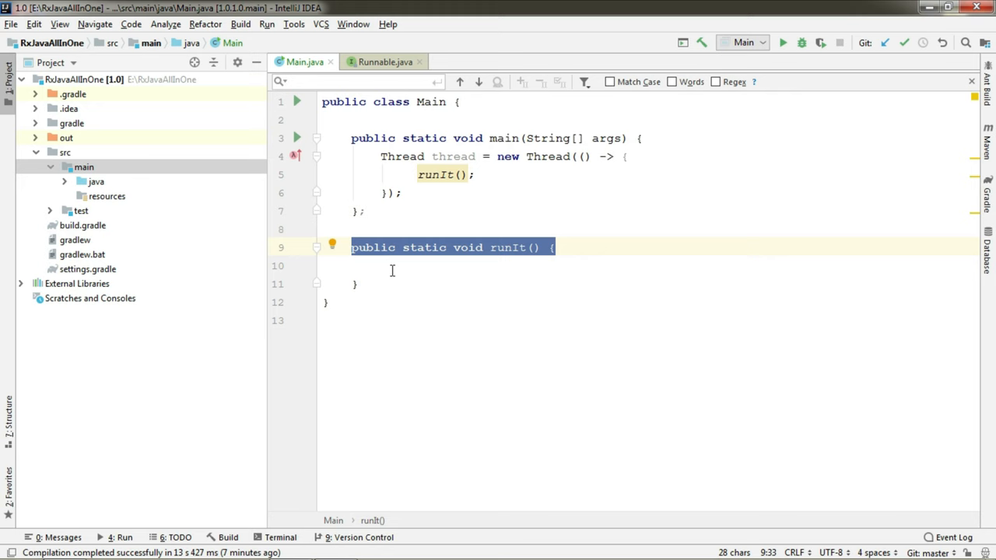
pyautogui.click(377, 266)
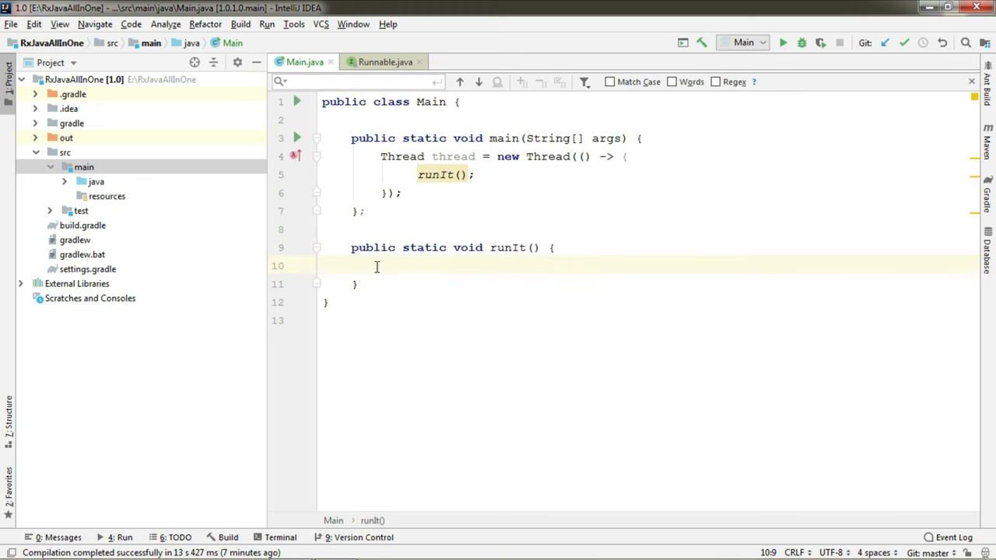
pyautogui.moveTo(454, 174)
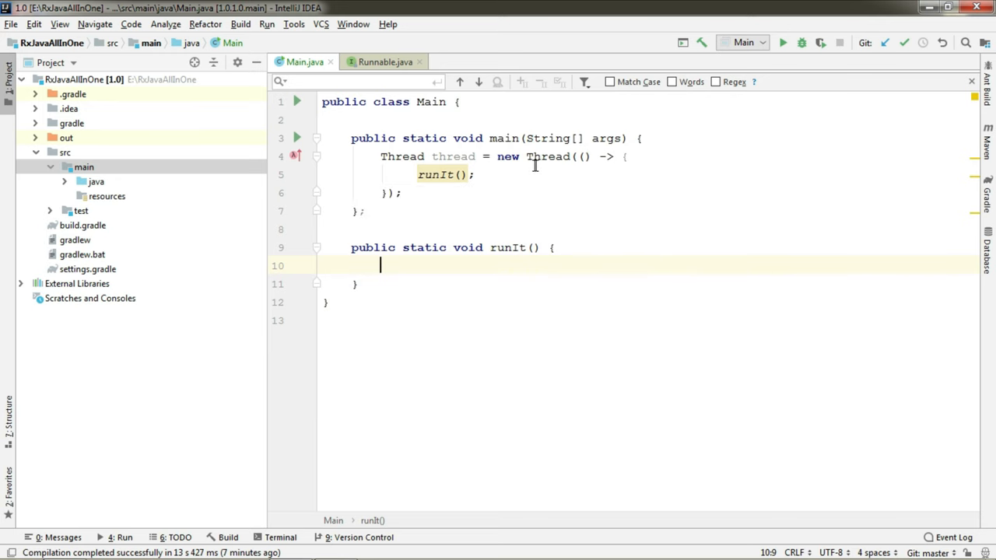
# Step: Revisit the Runnable source and highlight its abstract run method
pyautogui.click(386, 62)
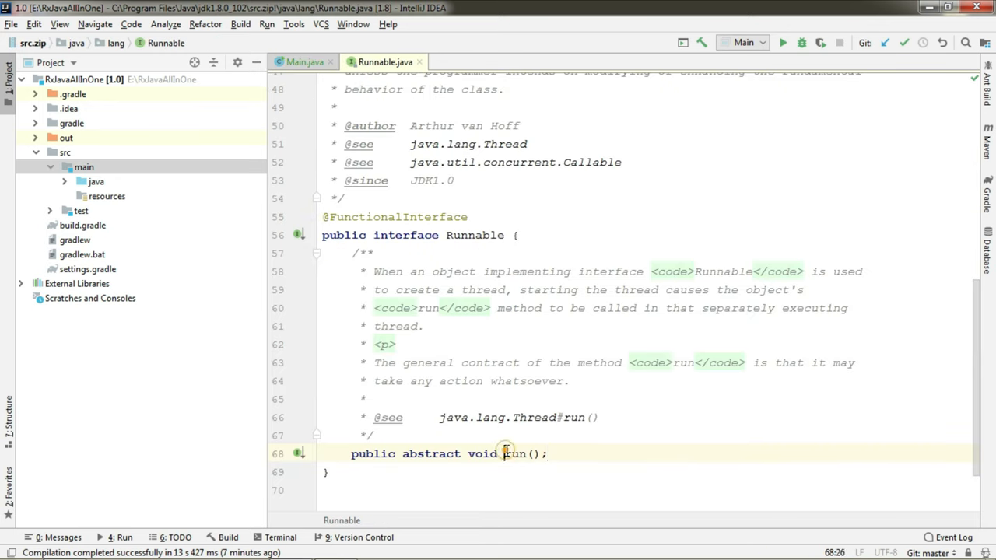
pyautogui.doubleClick(482, 455)
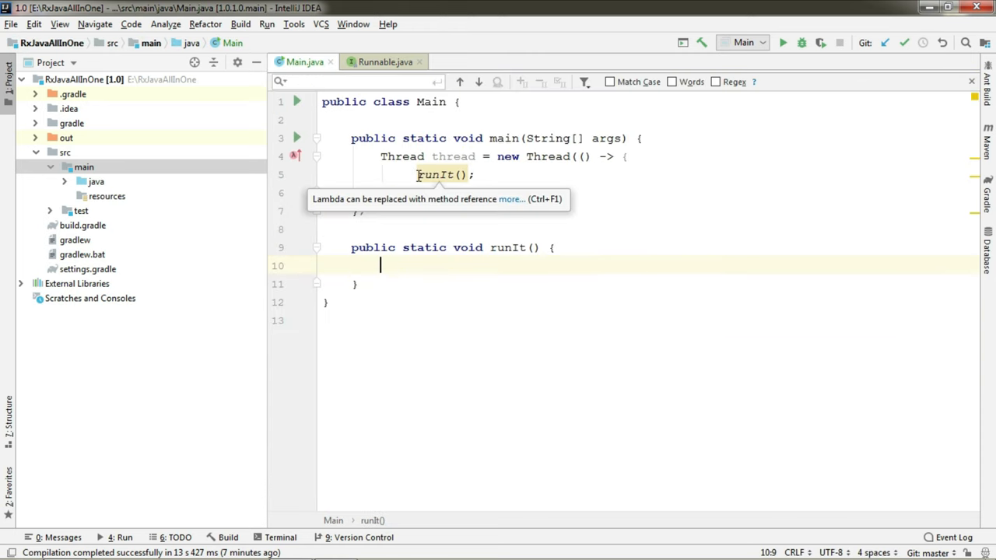
pyautogui.doubleClick(466, 247)
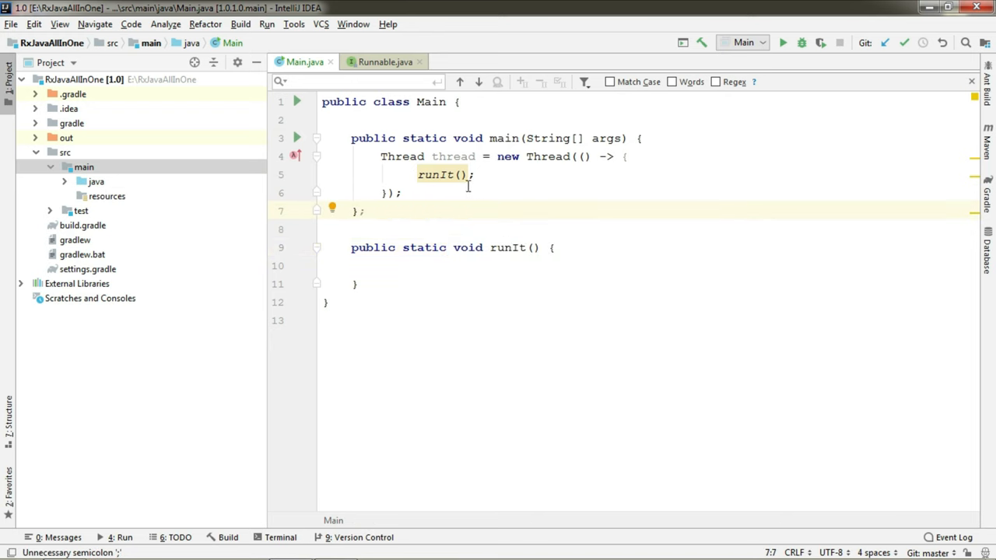
pyautogui.moveTo(370, 276)
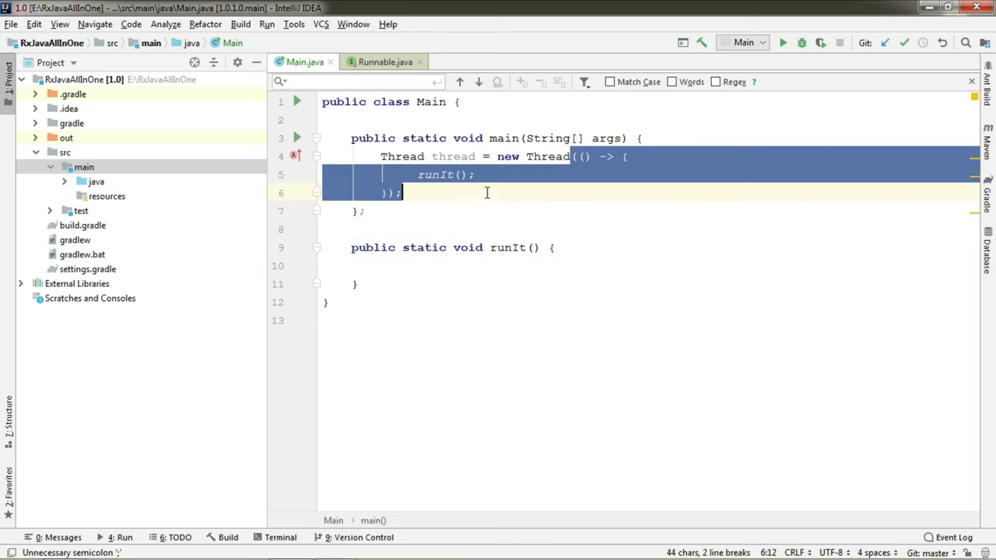
pyautogui.click(461, 193)
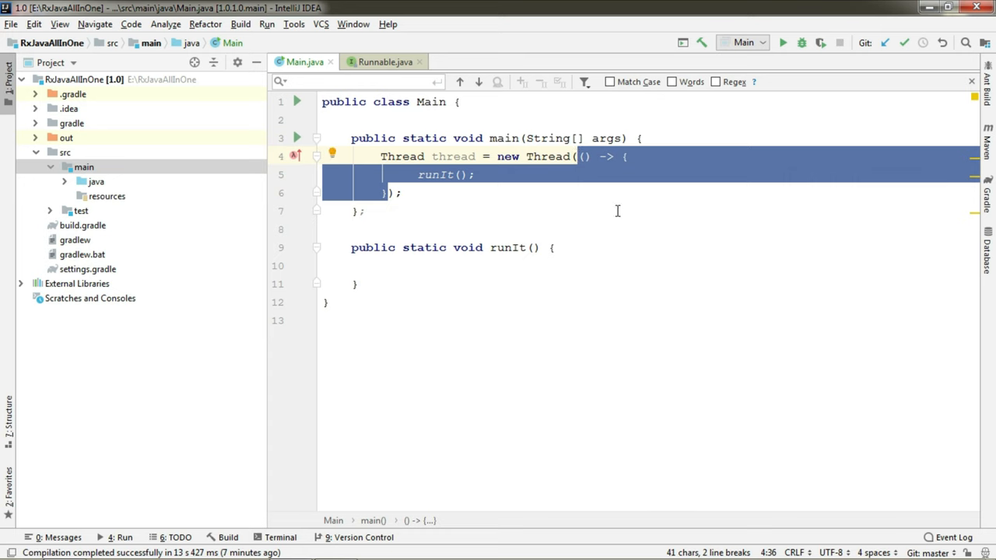
# Step: Replace the lambda with the method reference Main::runIt as the Thread constructor argument
pyautogui.press('Delete')
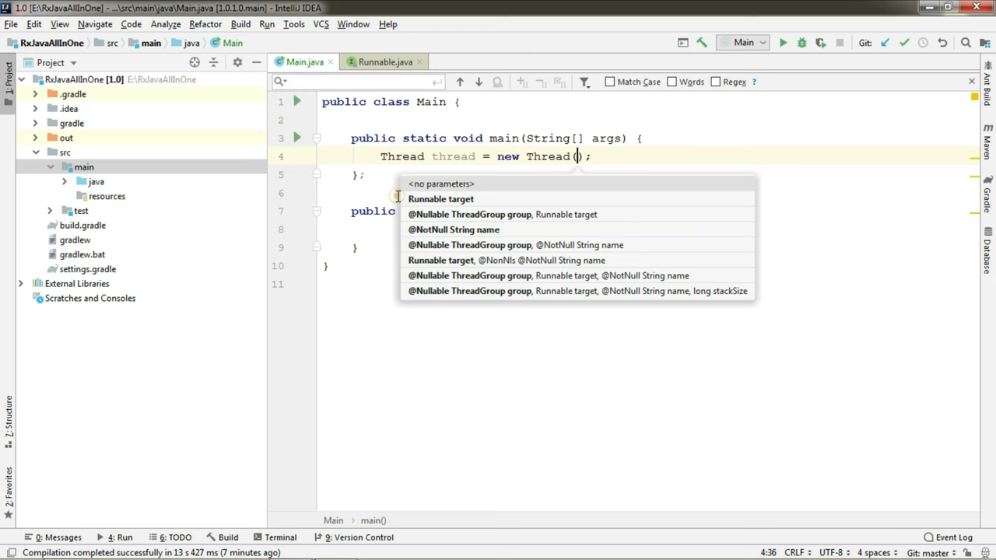
pyautogui.press('Escape')
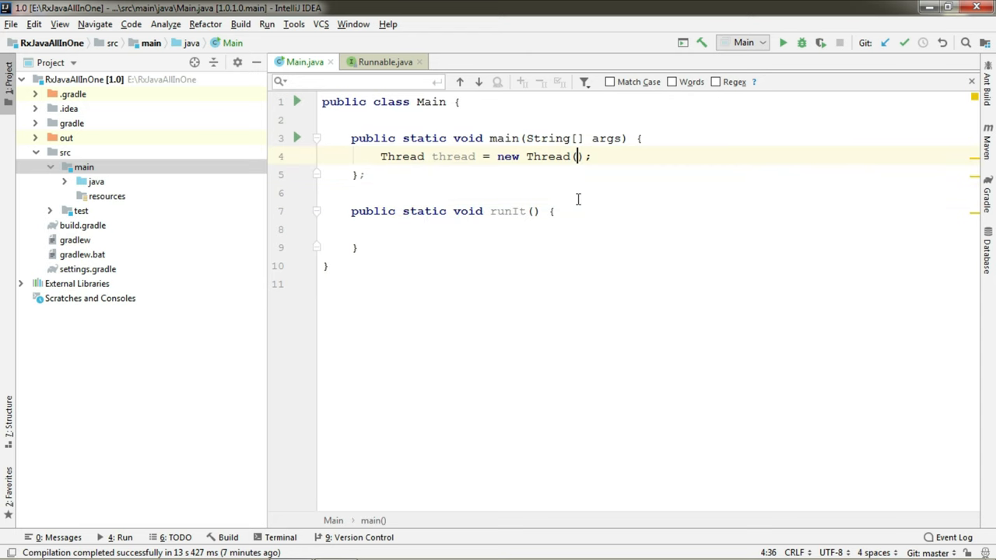
pyautogui.write('Main::')
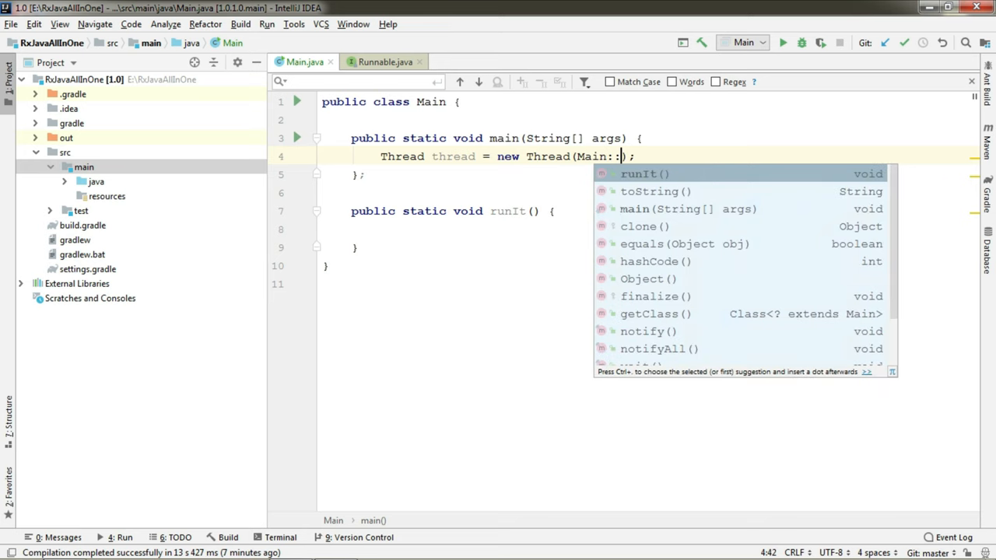
pyautogui.click(644, 174)
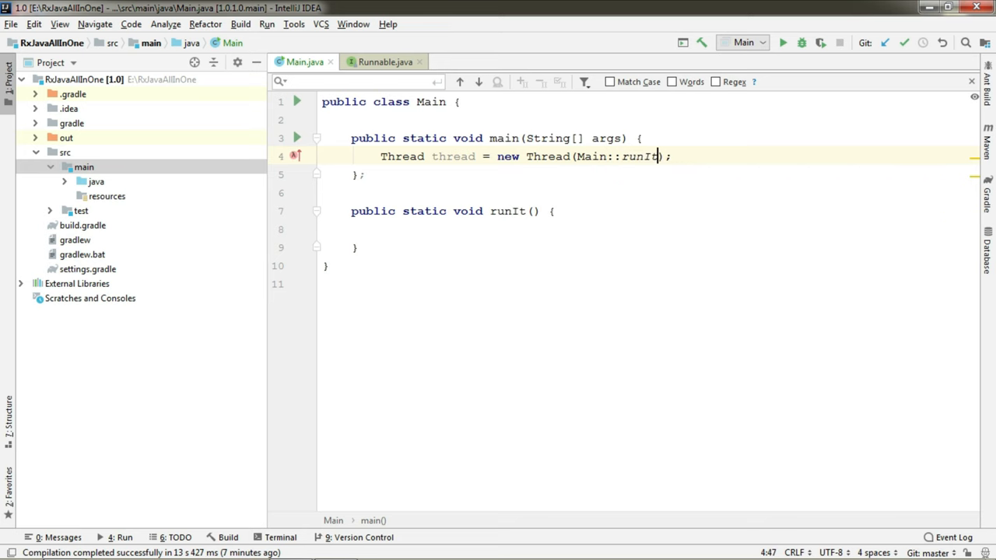
pyautogui.write('()')
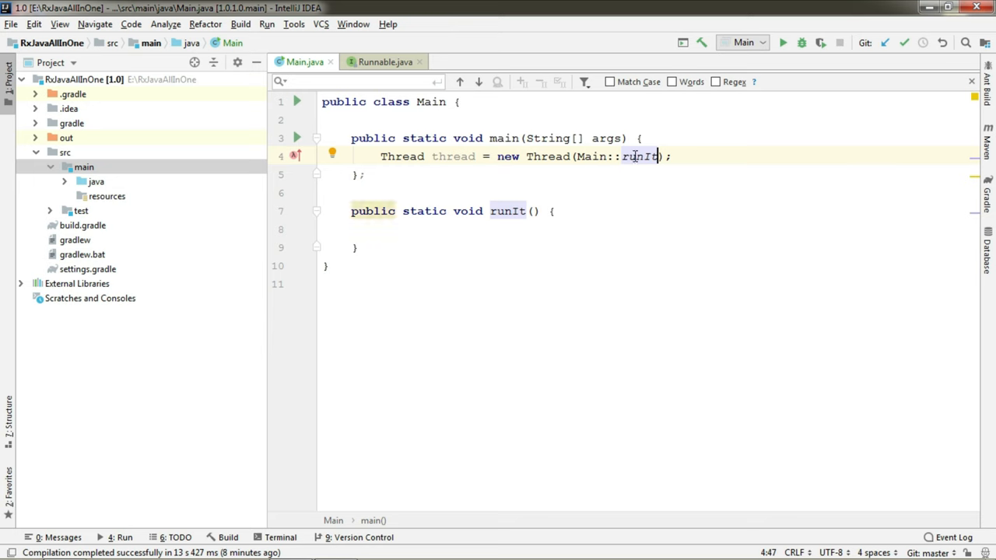
pyautogui.click(480, 232)
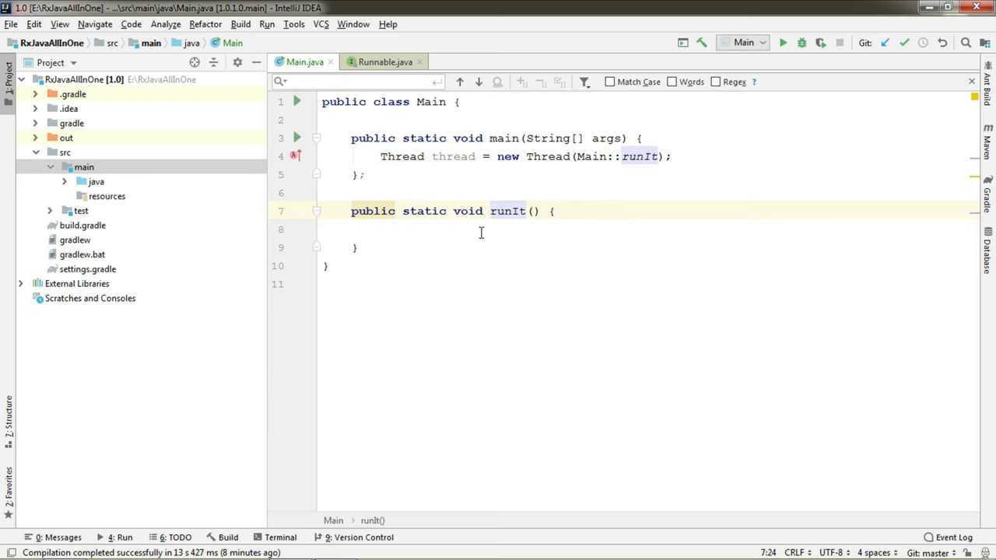
pyautogui.click(454, 229)
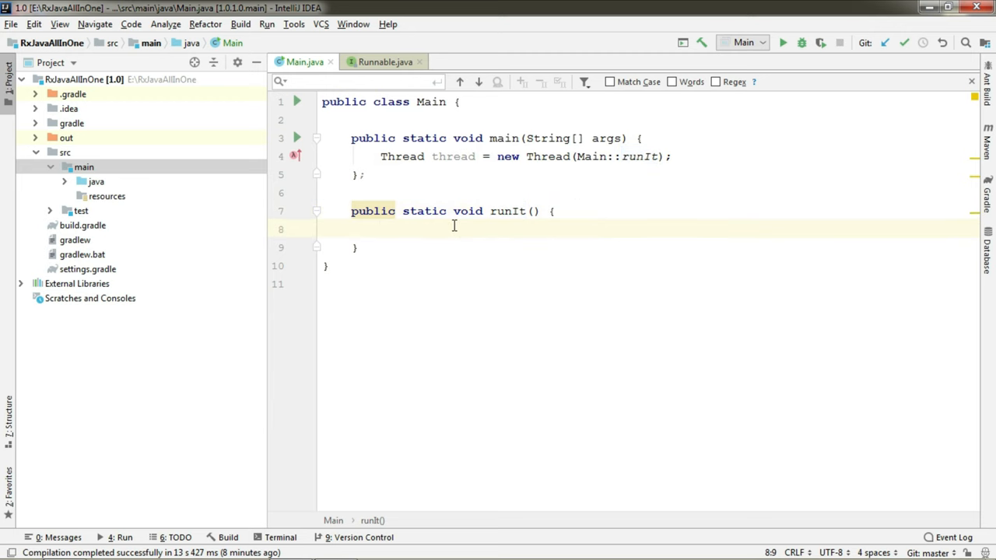